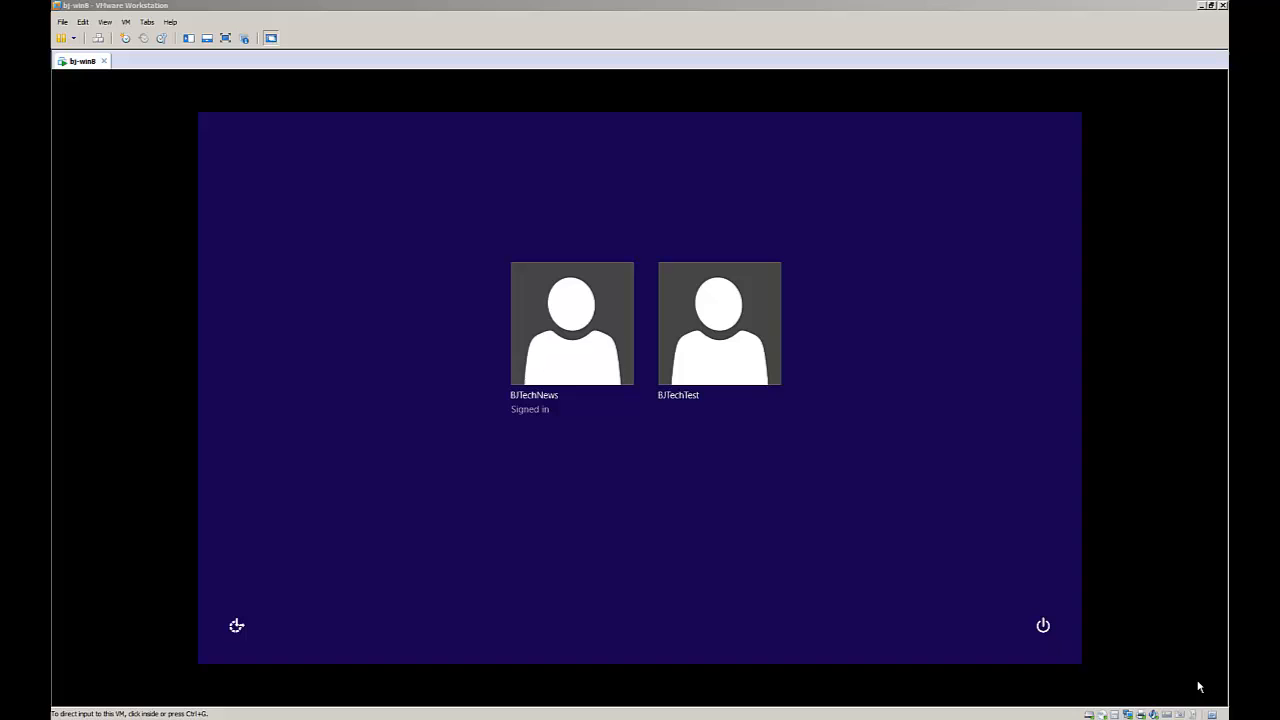
{"action": "mouse_move", "coordinate": [1220, 220]}
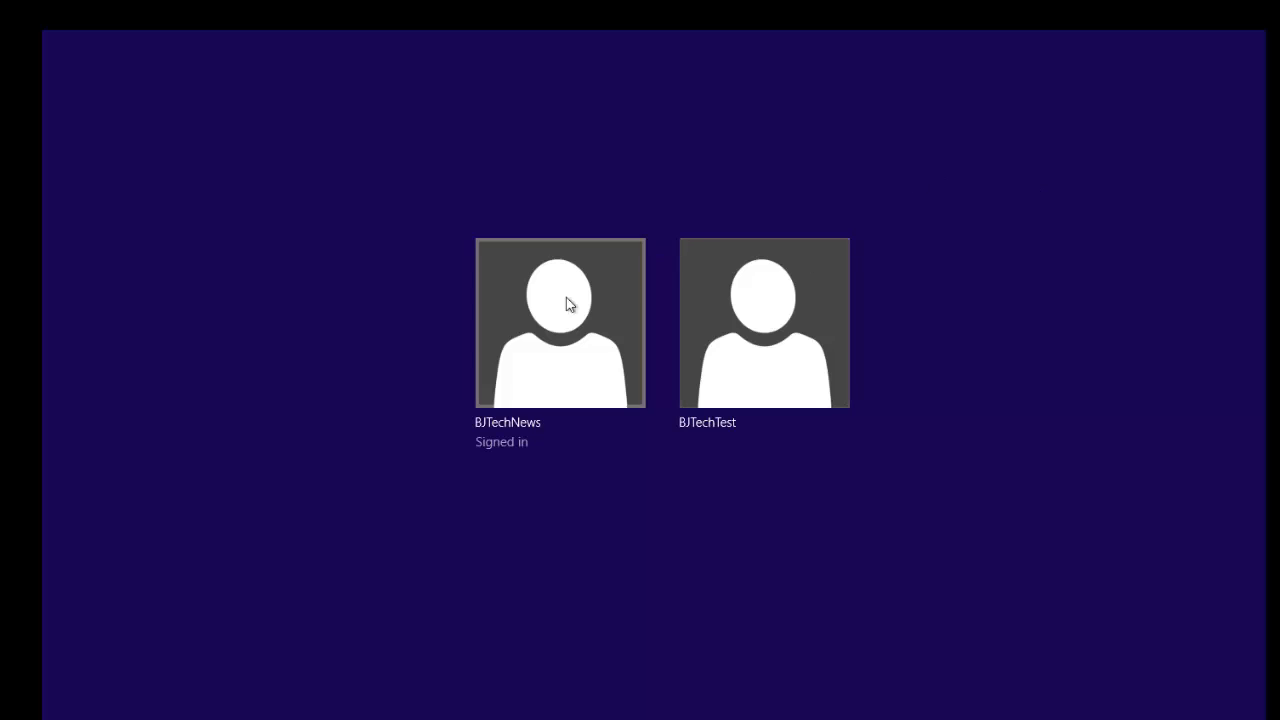
Sign back into the account and launch regedit, approving the User Account Control prompt.
{"action": "left_click", "coordinate": [560, 322]}
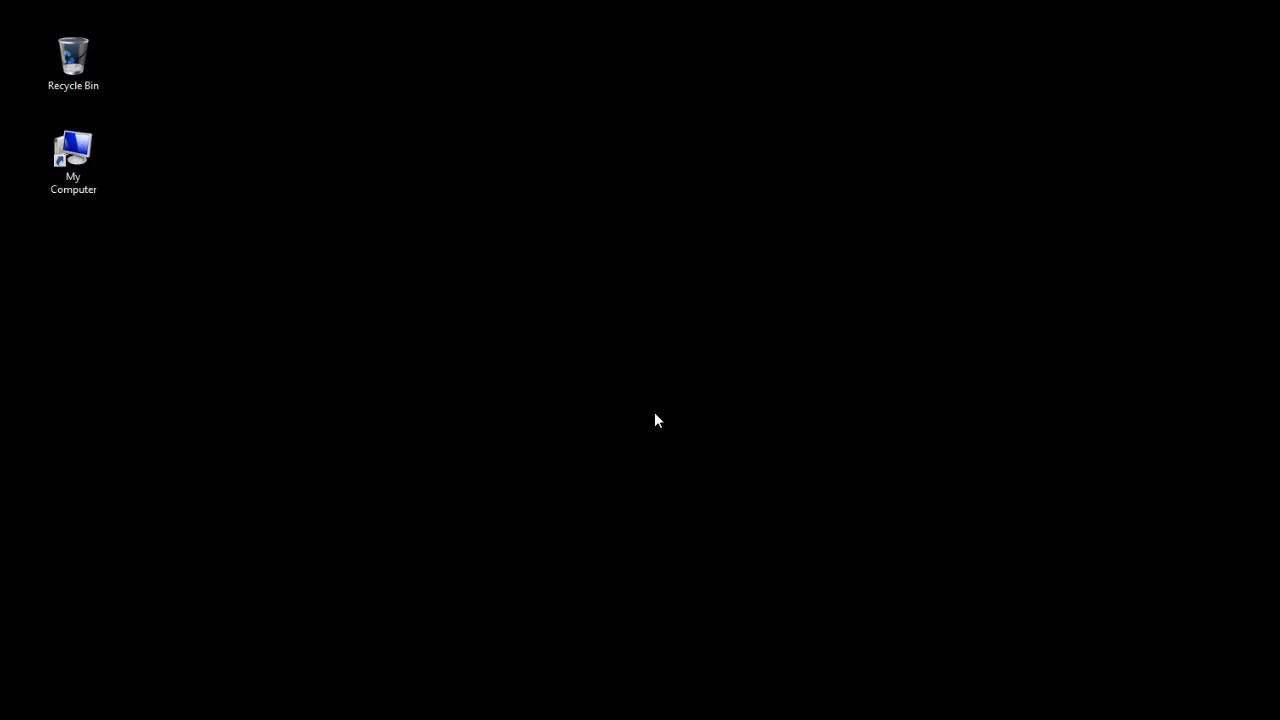
{"action": "mouse_move", "coordinate": [310, 636]}
{"action": "type", "text": "regedit"}
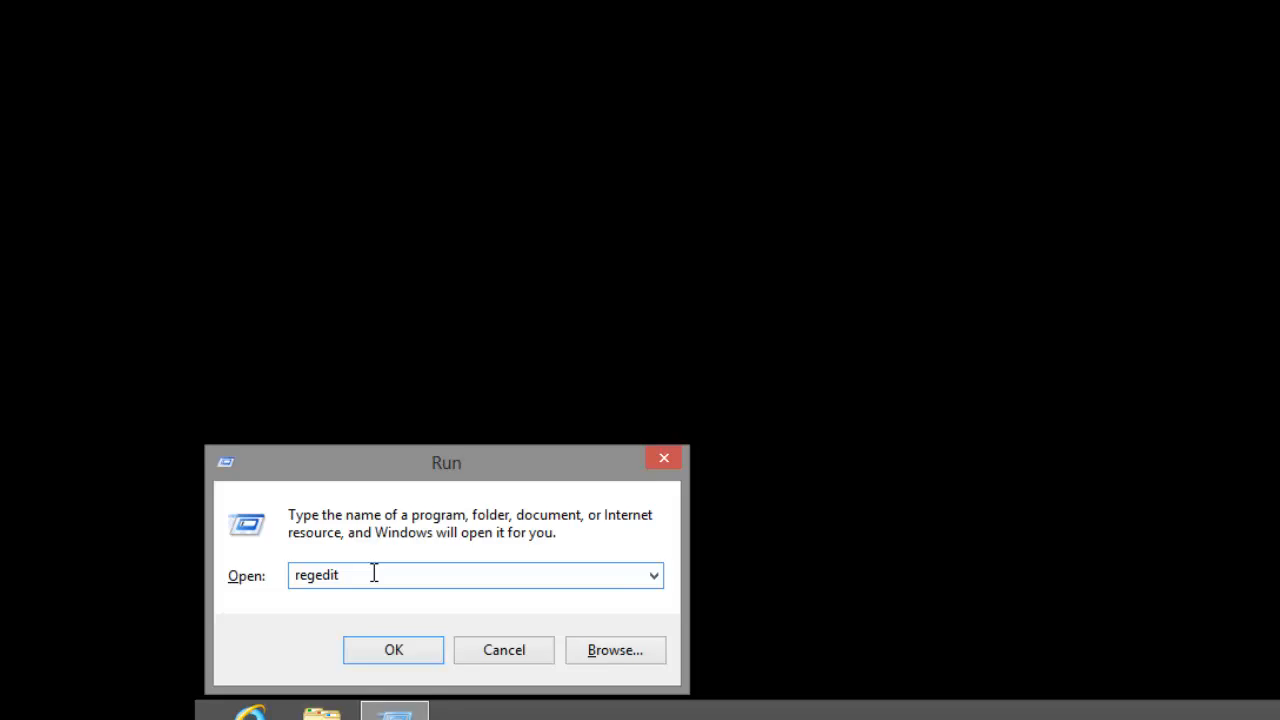
{"action": "left_click", "coordinate": [392, 650]}
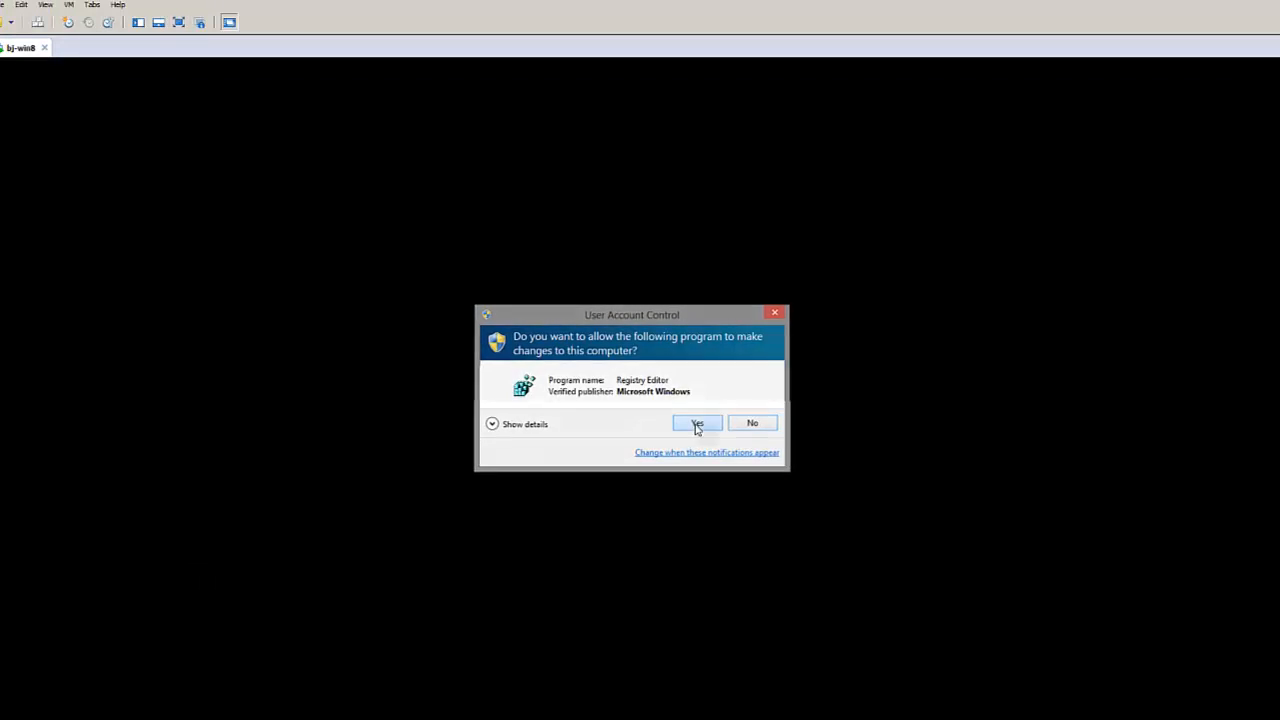
{"action": "left_click", "coordinate": [696, 423]}
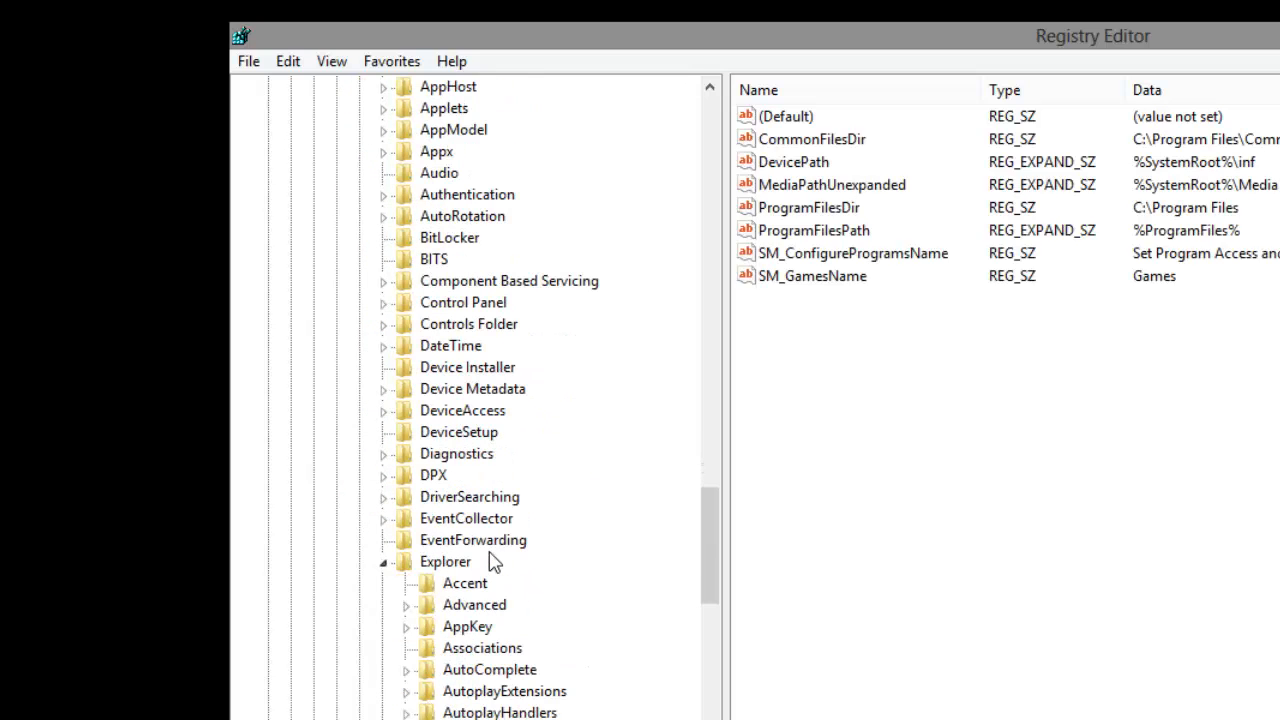
Select the Accent key under HKLM\SOFTWARE\Microsoft\Windows\CurrentVersion\Explorer.
{"action": "left_click", "coordinate": [463, 583]}
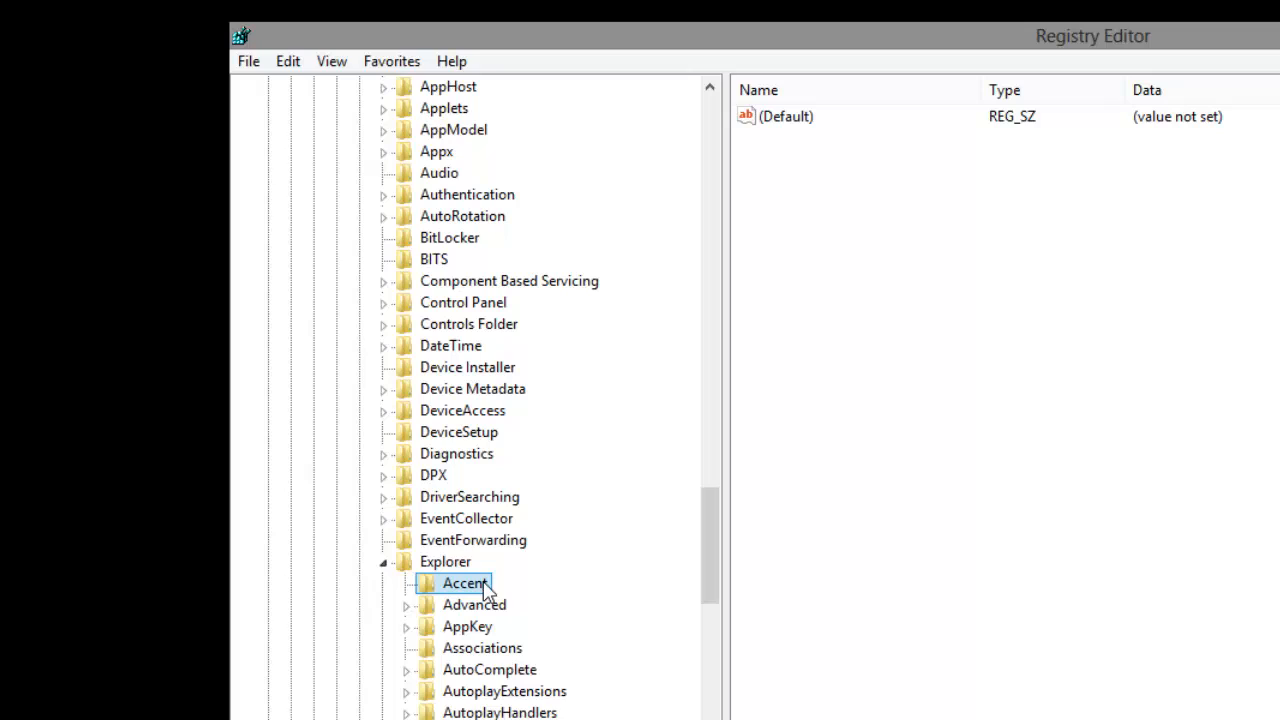
{"action": "mouse_move", "coordinate": [380, 418]}
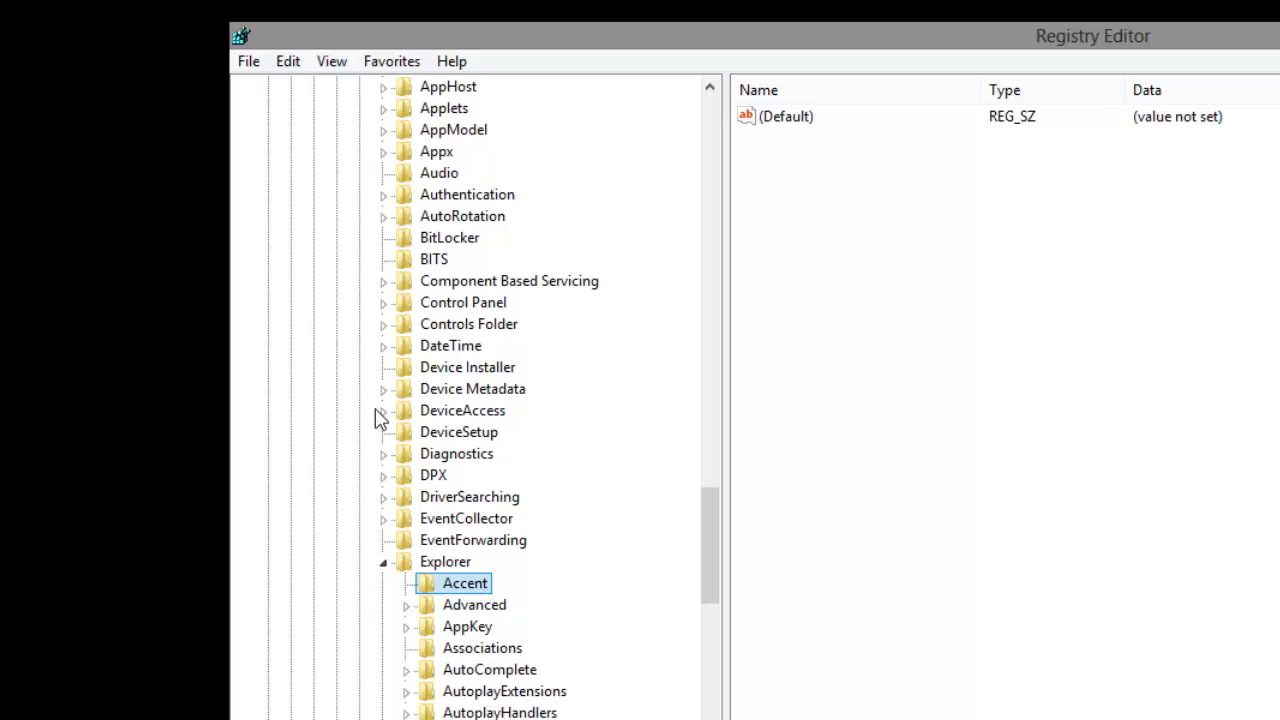
Create a DWORD (32-bit) value DefaultColorSet and set it to decimal 14.
{"action": "right_click", "coordinate": [960, 250]}
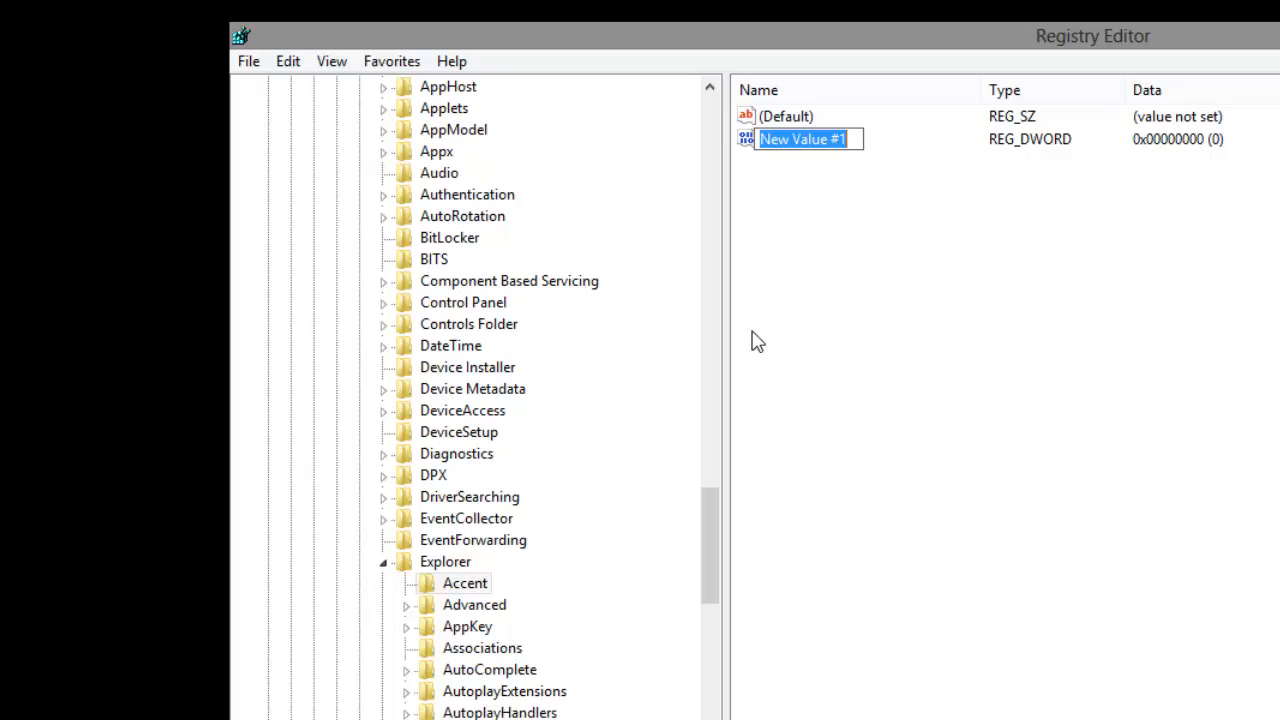
{"action": "type", "text": "DefaultColorSet"}
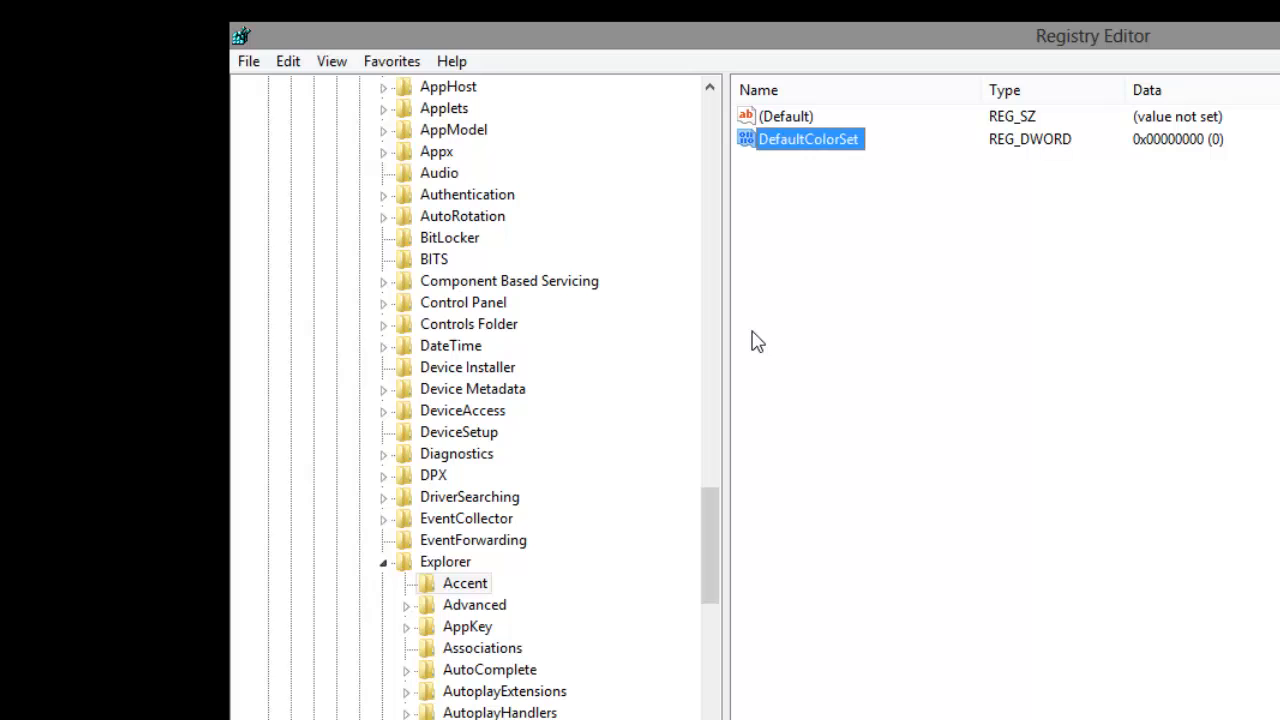
{"action": "double_click", "coordinate": [805, 139]}
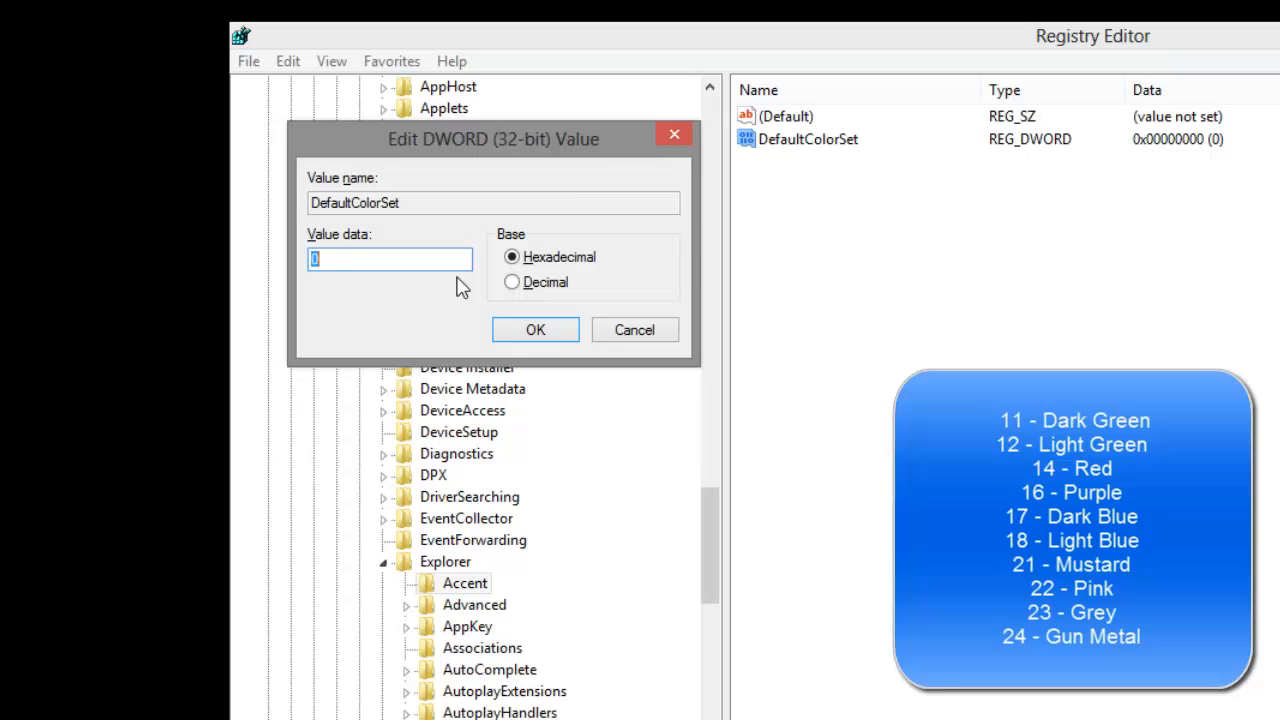
{"action": "mouse_move", "coordinate": [418, 258]}
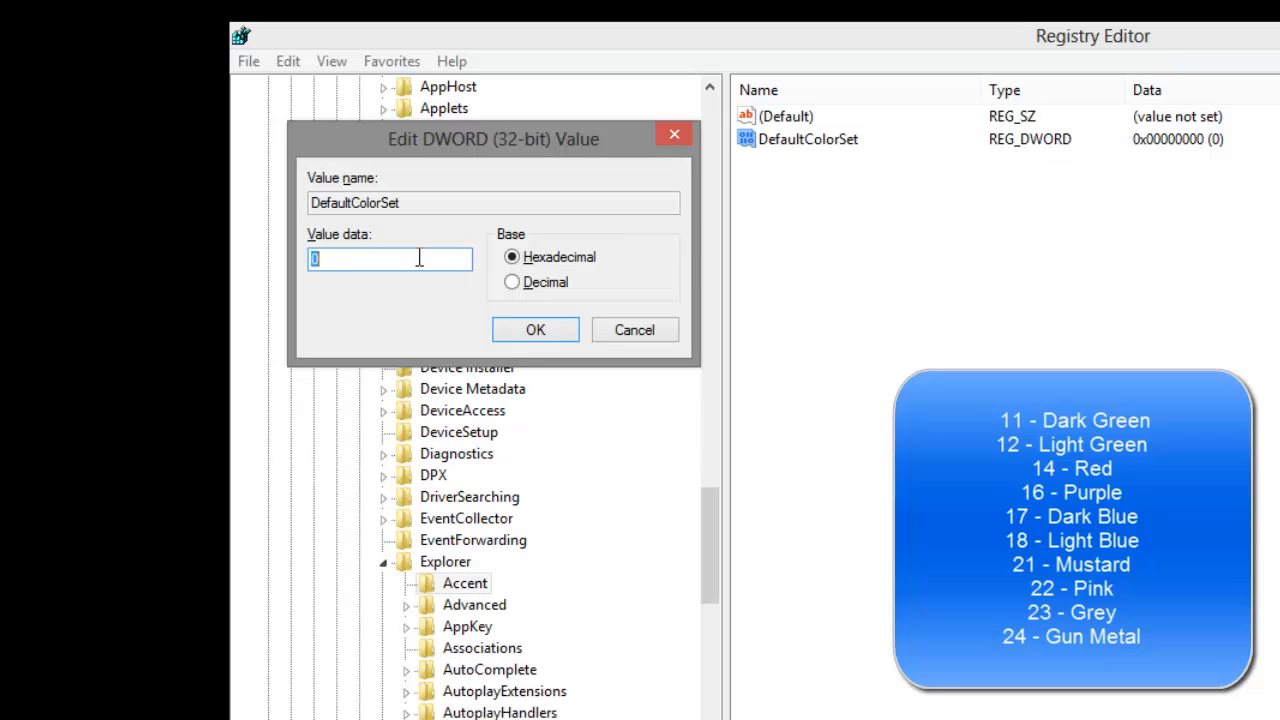
{"action": "mouse_move", "coordinate": [530, 300]}
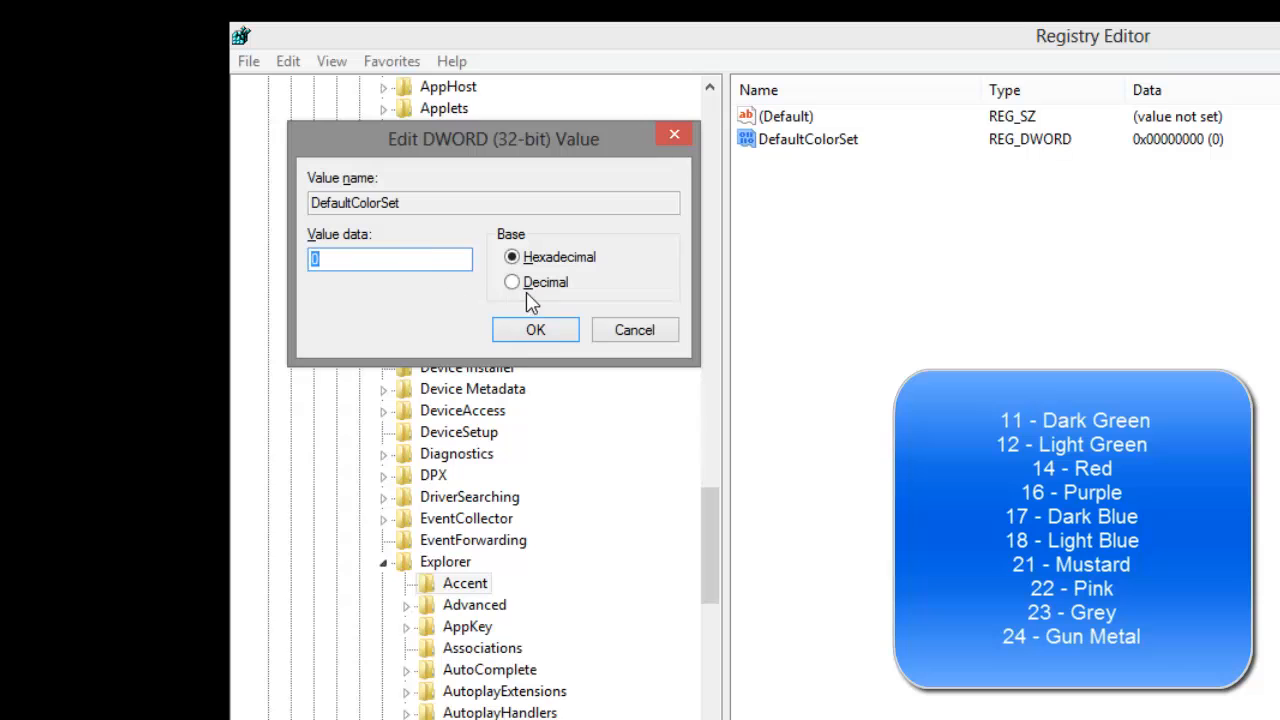
{"action": "left_click", "coordinate": [511, 281]}
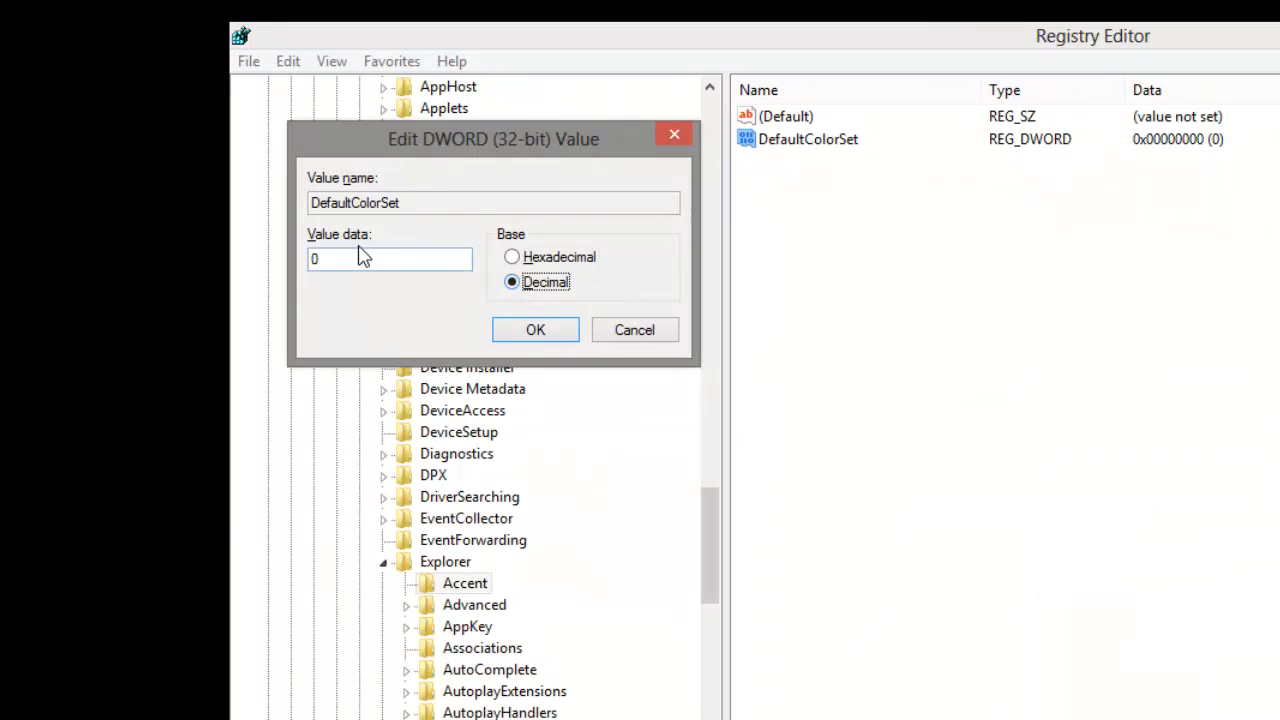
{"action": "type", "text": "1"}
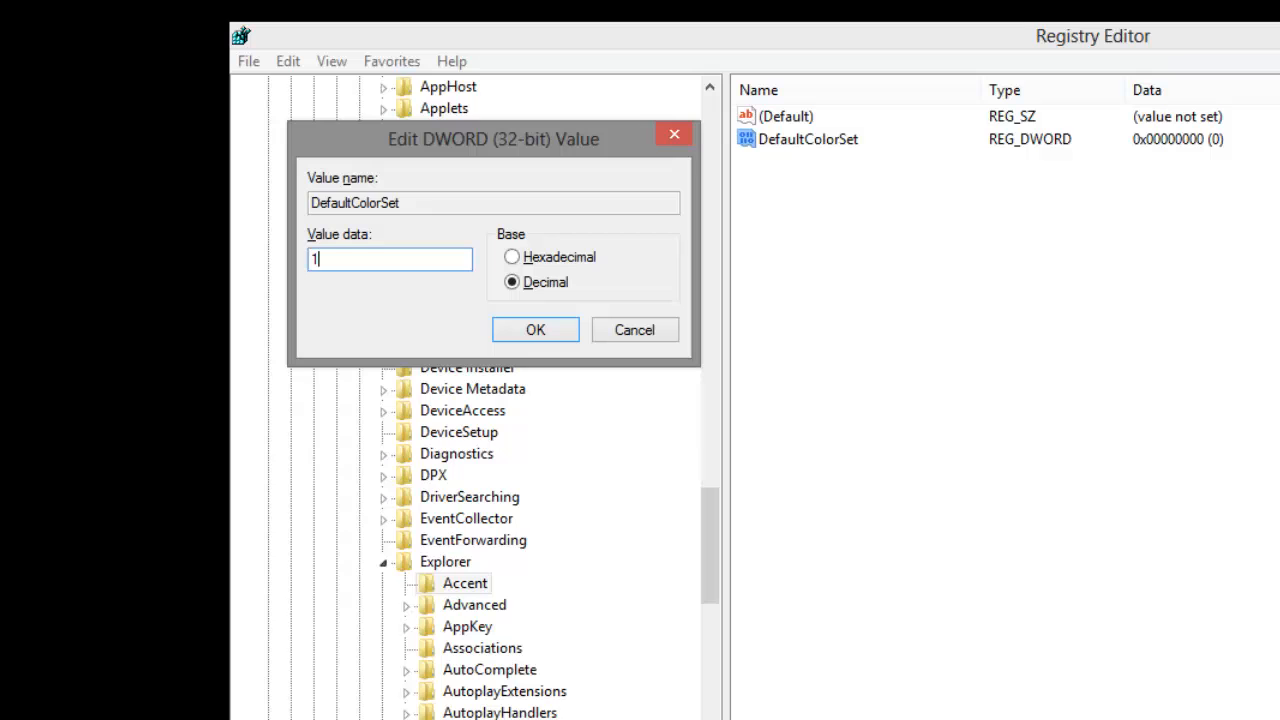
{"action": "type", "text": "4"}
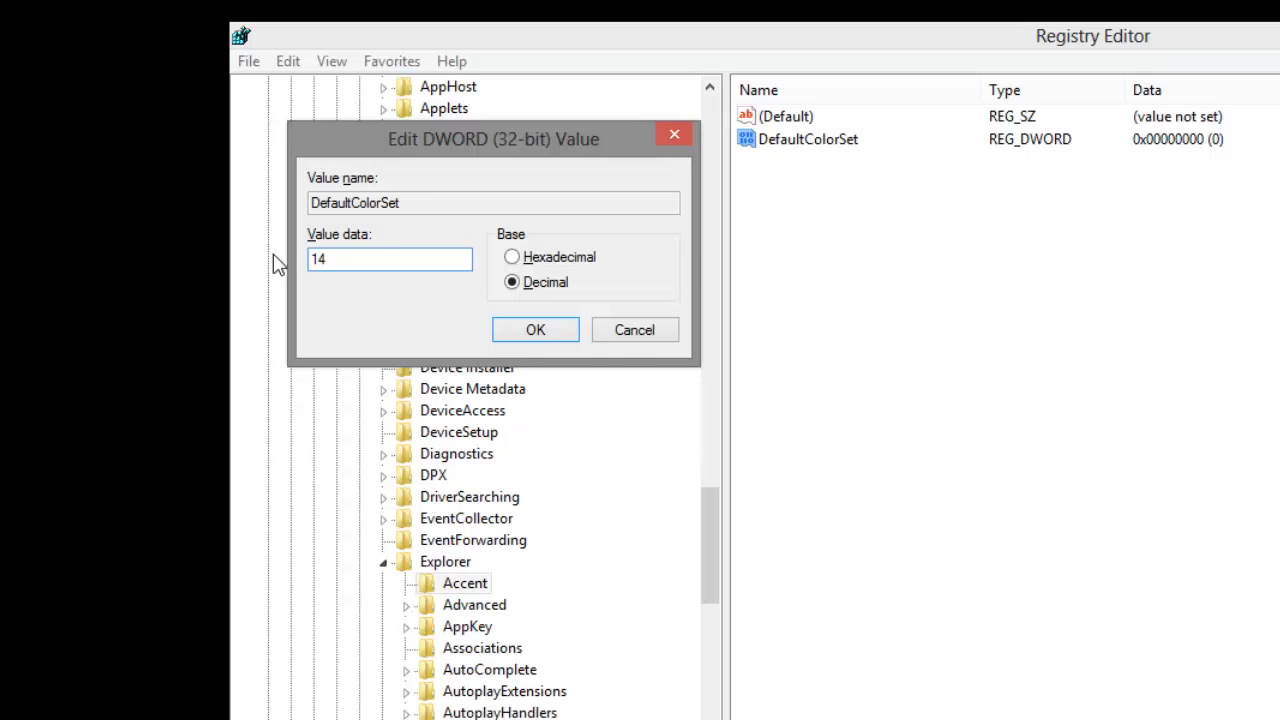
{"action": "left_click", "coordinate": [535, 329]}
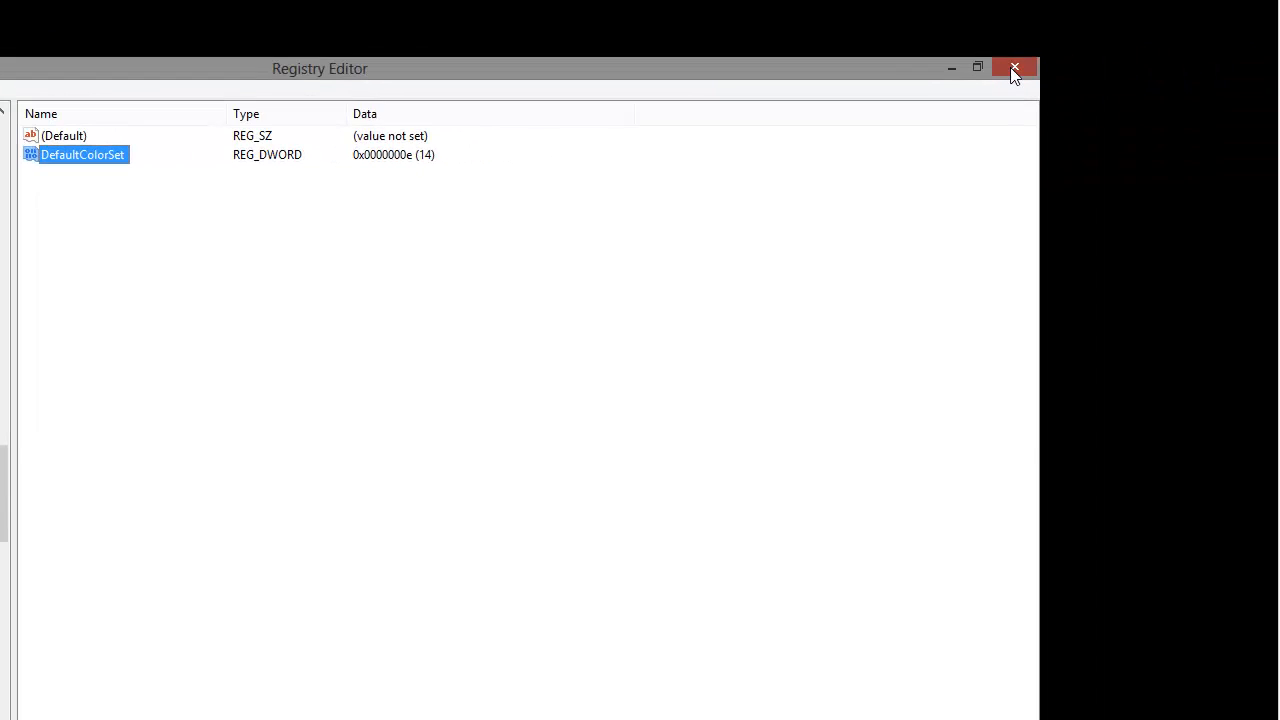
Close Registry Editor and lock the account from the Start screen.
{"action": "left_click", "coordinate": [1015, 68]}
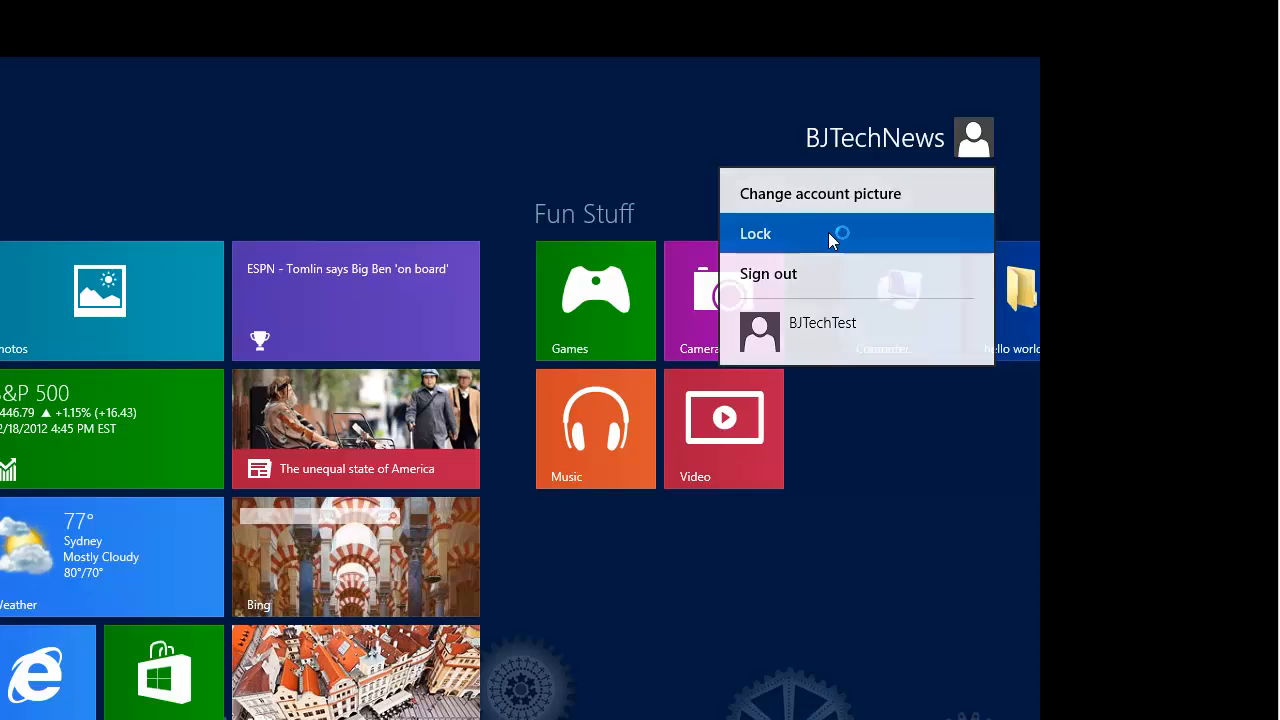
{"action": "left_click", "coordinate": [756, 233]}
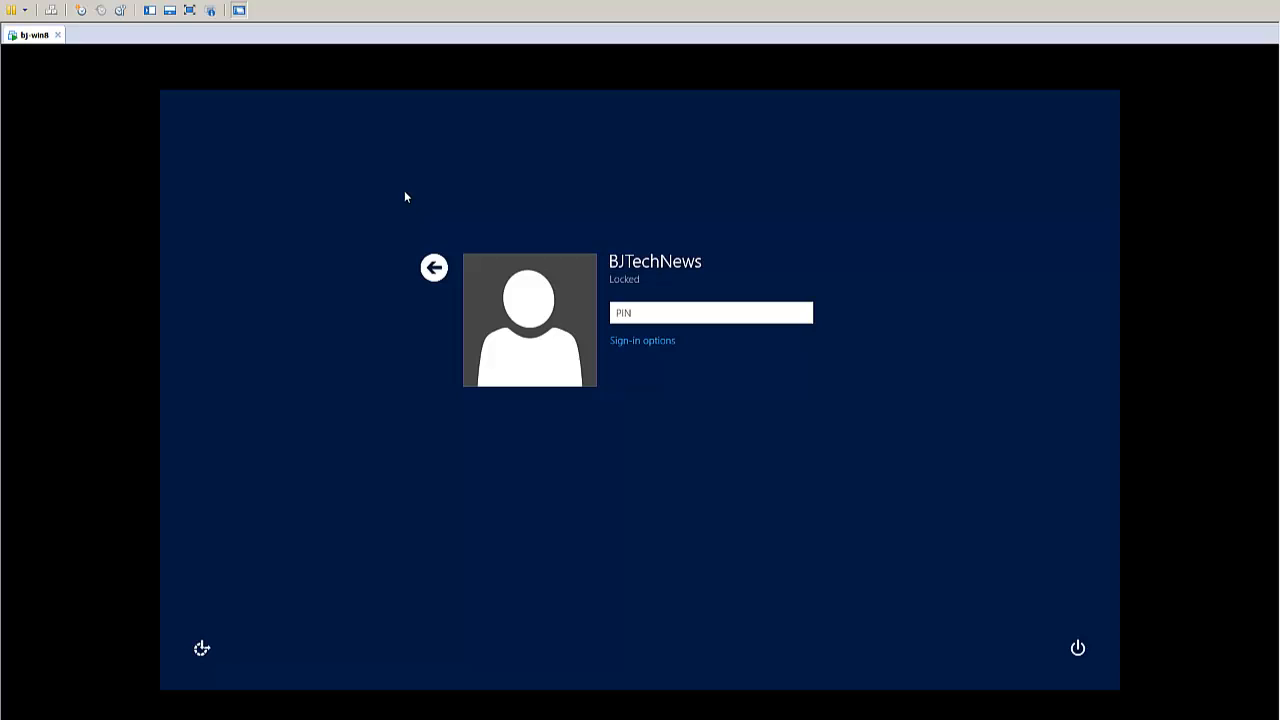
Back out of the lock screen to the red-background account selection screen.
{"action": "left_click", "coordinate": [433, 268]}
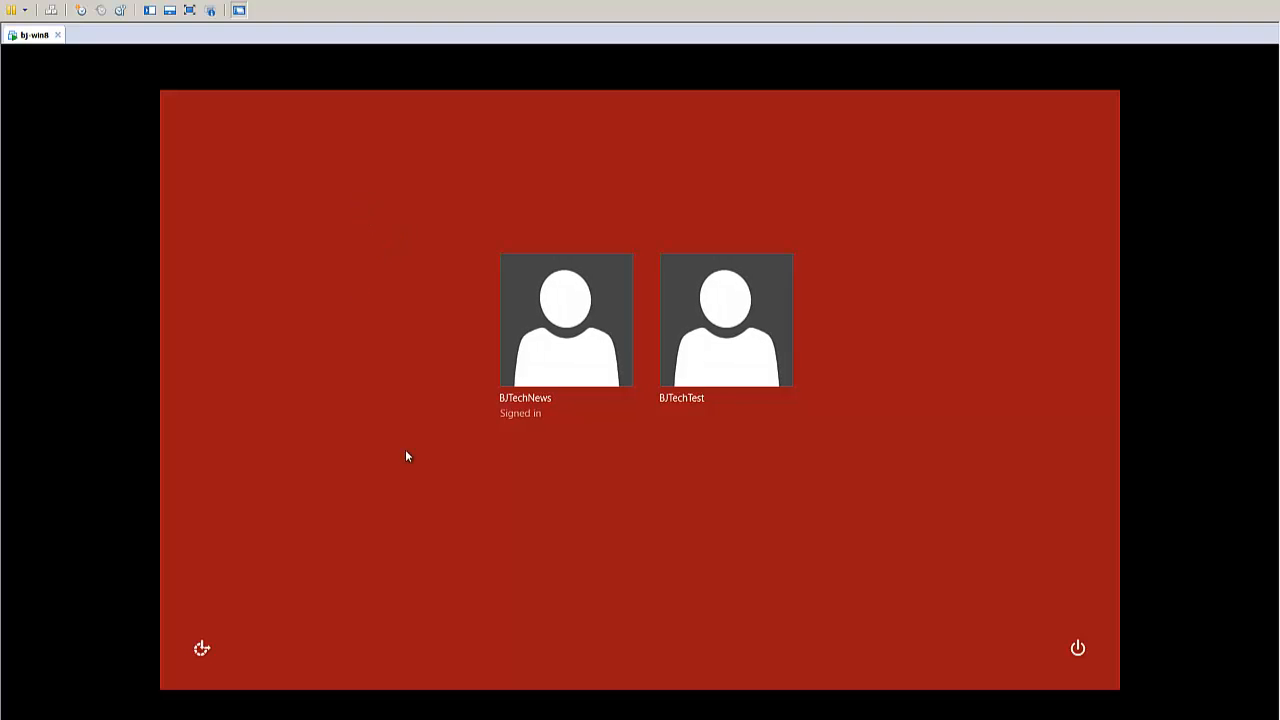
{"action": "mouse_move", "coordinate": [857, 373]}
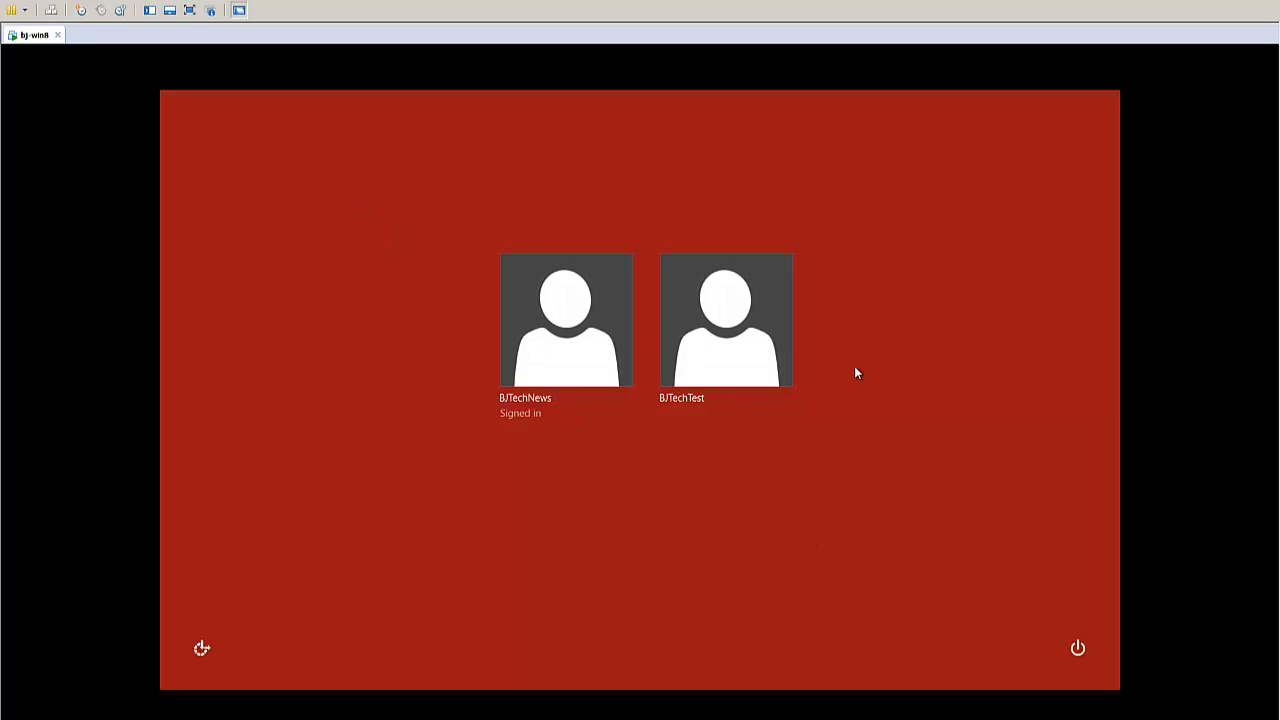